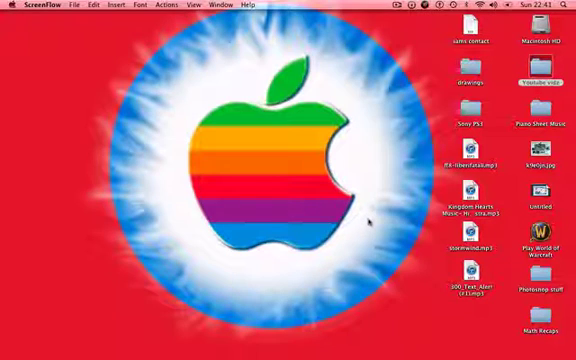
mouse_move(300, 135)
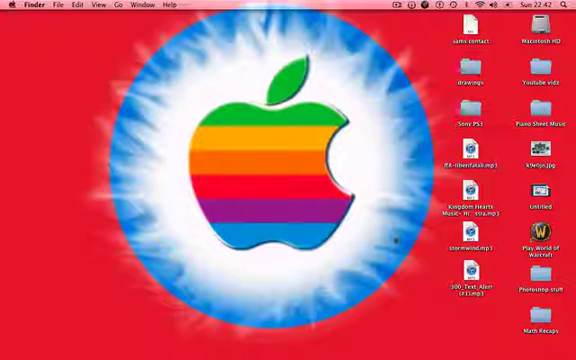
Step: Launch iAntiVirus from the Applications folder on Macintosh HD
click(540, 35)
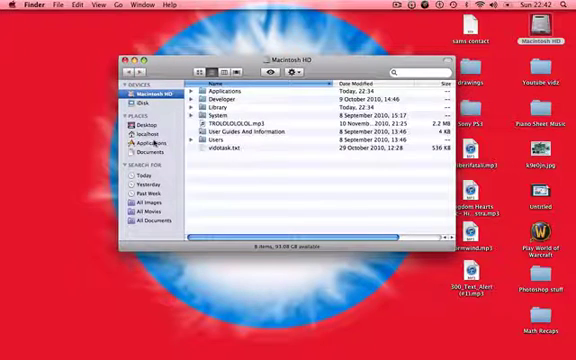
click(147, 128)
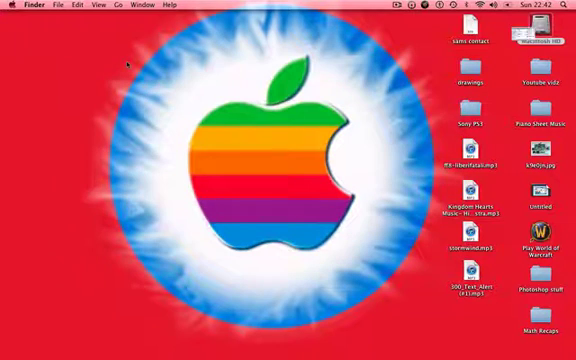
click(410, 7)
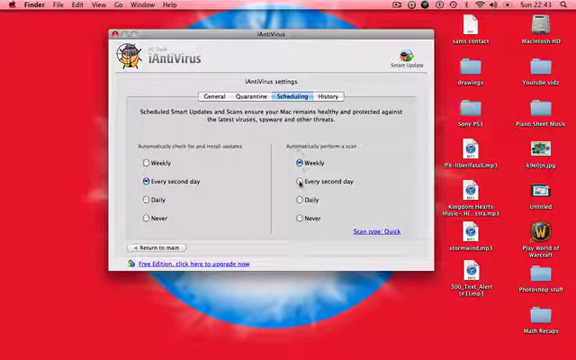
Step: Review the History and Quarantine tabs, ending on the General engine settings
click(302, 161)
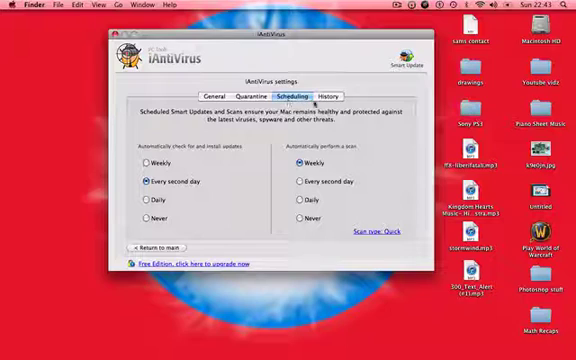
click(332, 96)
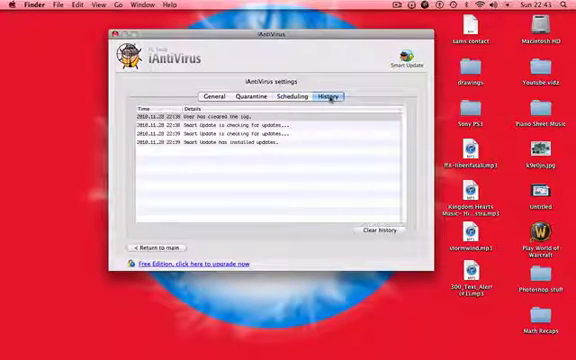
click(265, 96)
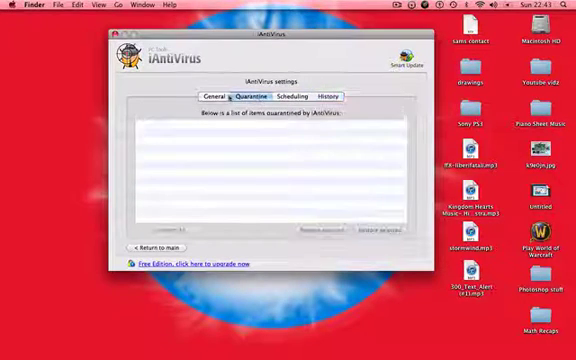
click(211, 96)
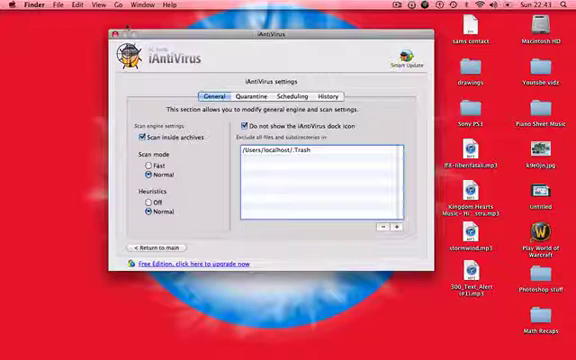
Step: Close the iAntiVirus settings window and open Spotlight search
click(432, 15)
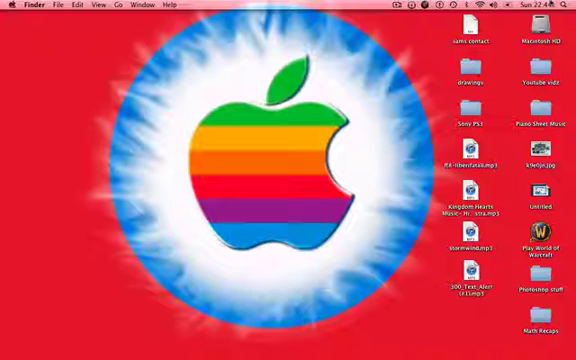
click(564, 5)
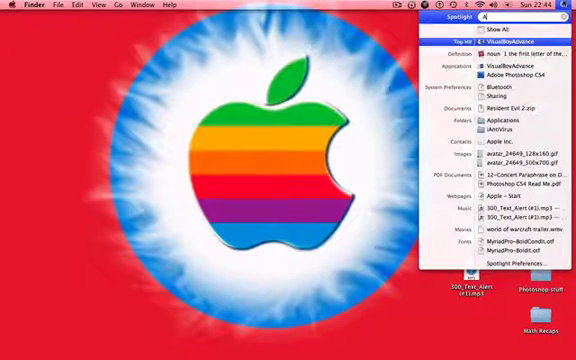
Step: Reopen iAntiVirus via Spotlight, check the update history, and return to main
text(Anti)
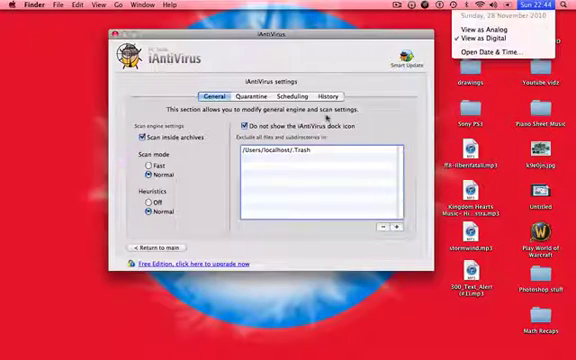
click(330, 96)
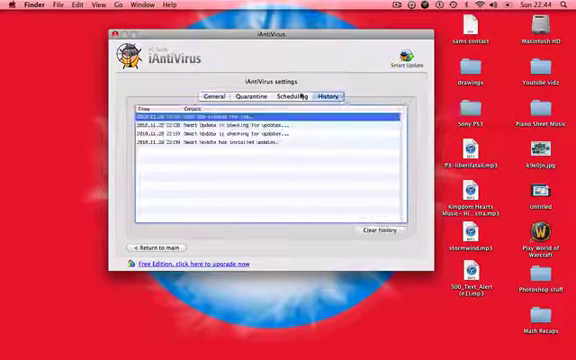
click(259, 96)
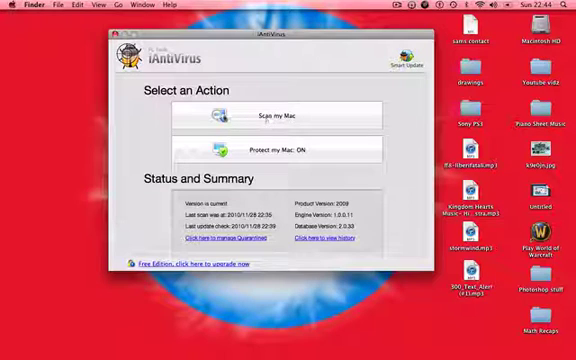
Step: Choose Scan my Mac to show the Quick, Normal and Custom scan options
click(270, 114)
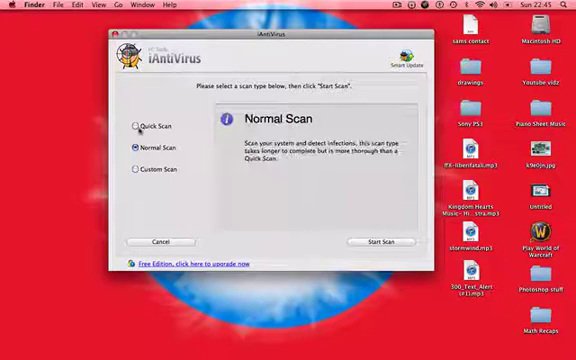
Step: Run a Quick Scan, finishing with 23789 objects scanned and 0 infected
click(383, 241)
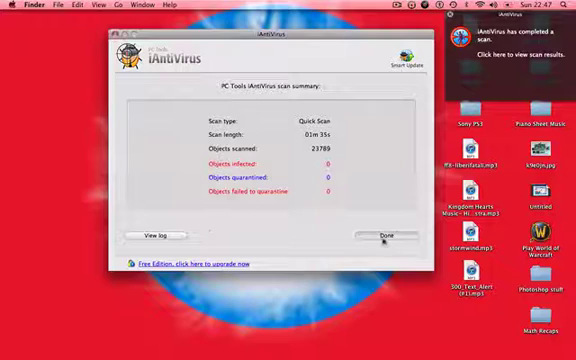
Step: Dismiss the finished scan summary to return to the Finder desktop
click(381, 235)
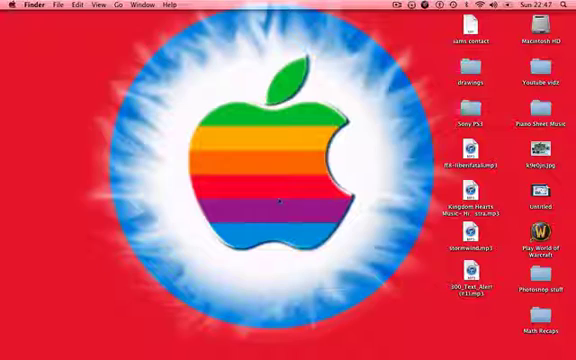
mouse_move(278, 196)
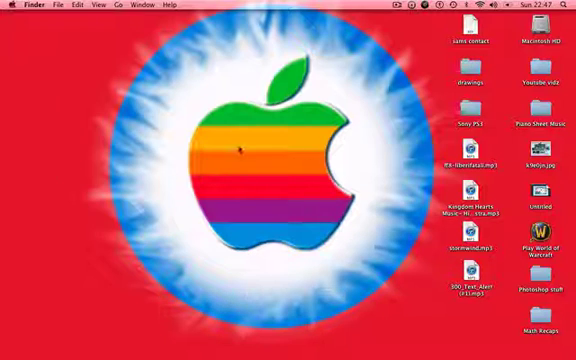
mouse_move(357, 124)
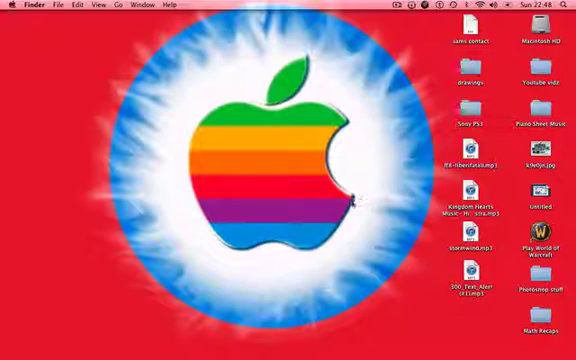
mouse_move(360, 185)
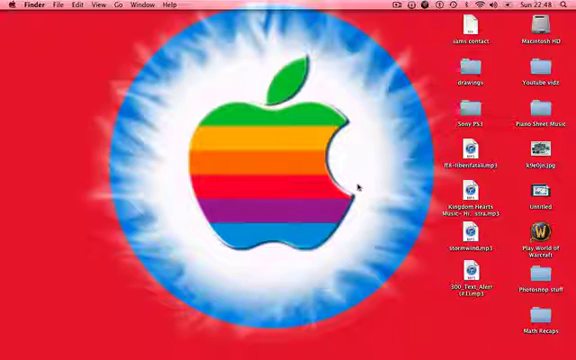